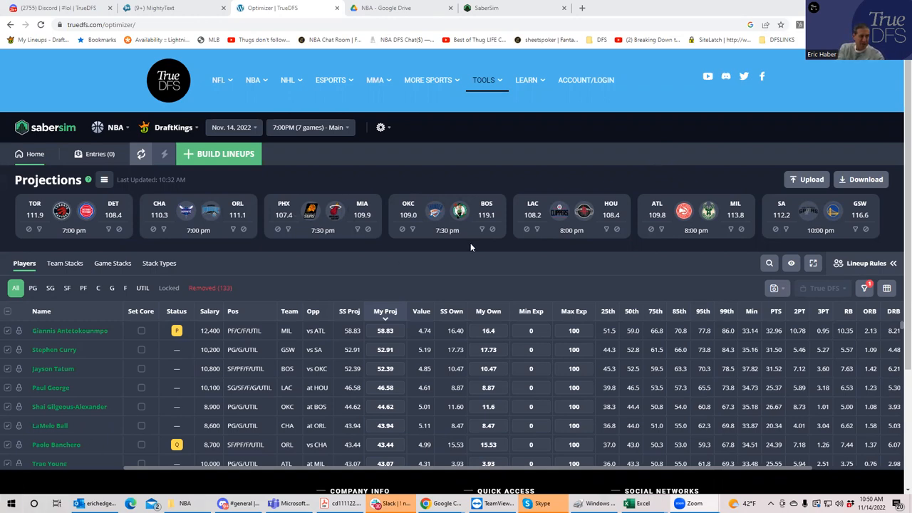
mouse_move(460, 281)
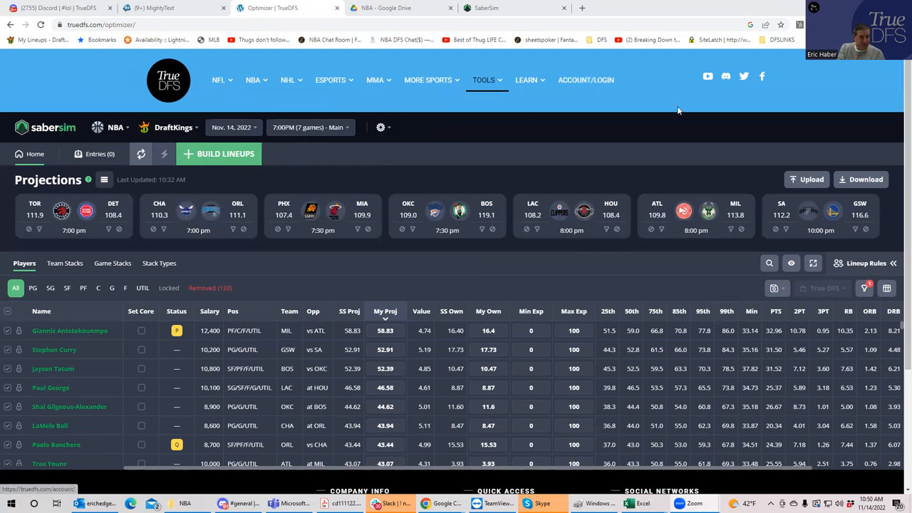
mouse_move(833, 117)
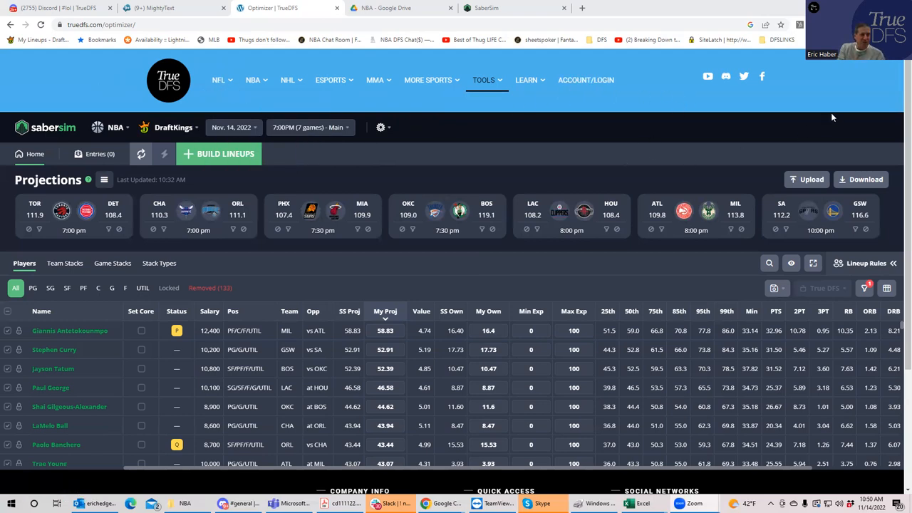
Sign in from the SaberSim home page and load the NBA DraftKings main-slate projections
scroll("down", 3)
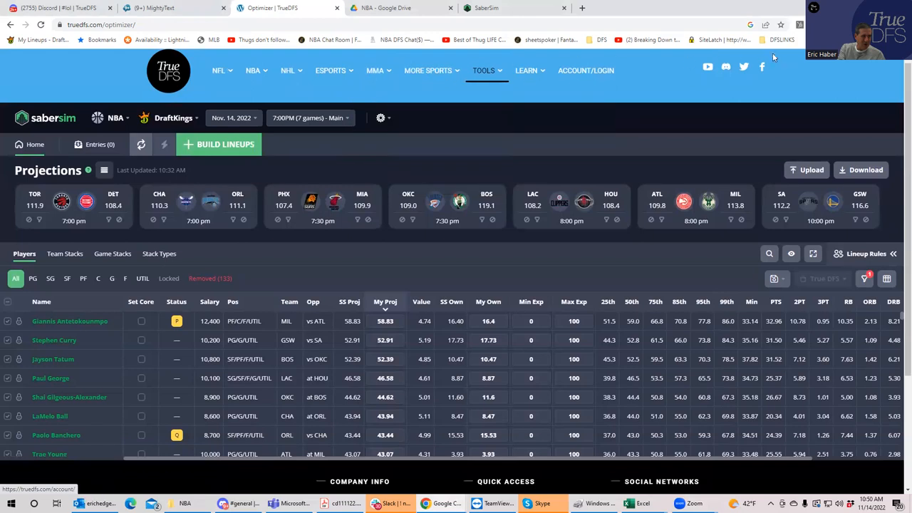
mouse_move(897, 216)
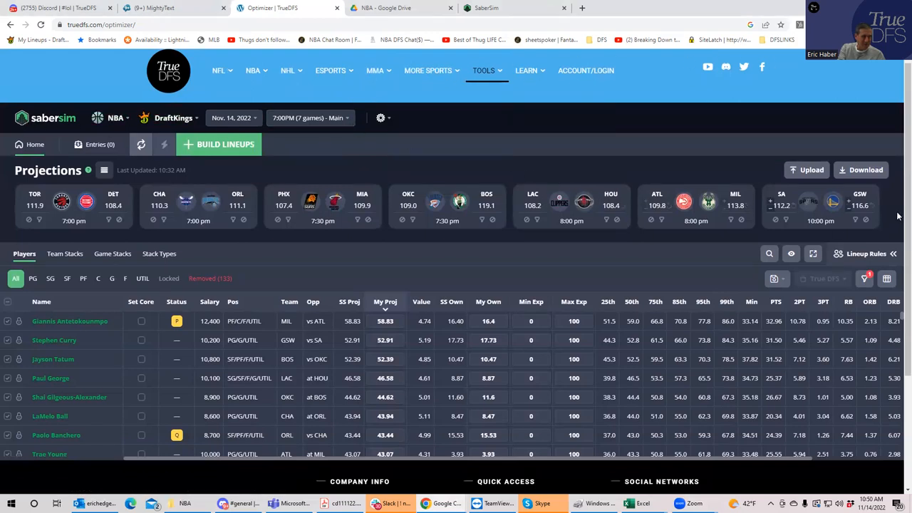
scroll("down", 3)
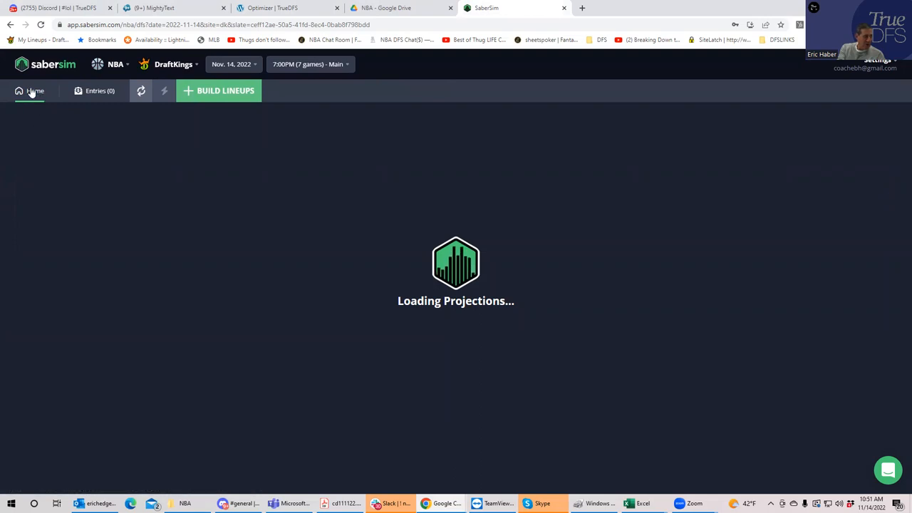
left_click(380, 25)
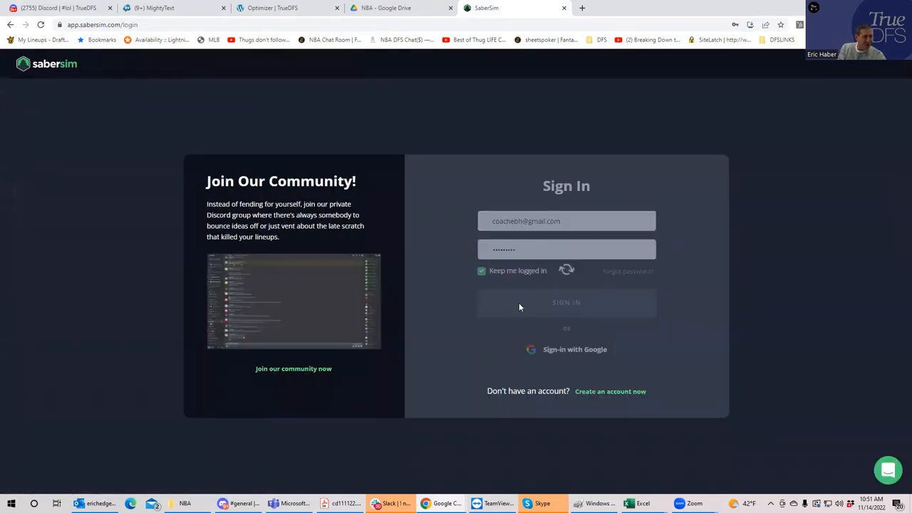
left_click(565, 301)
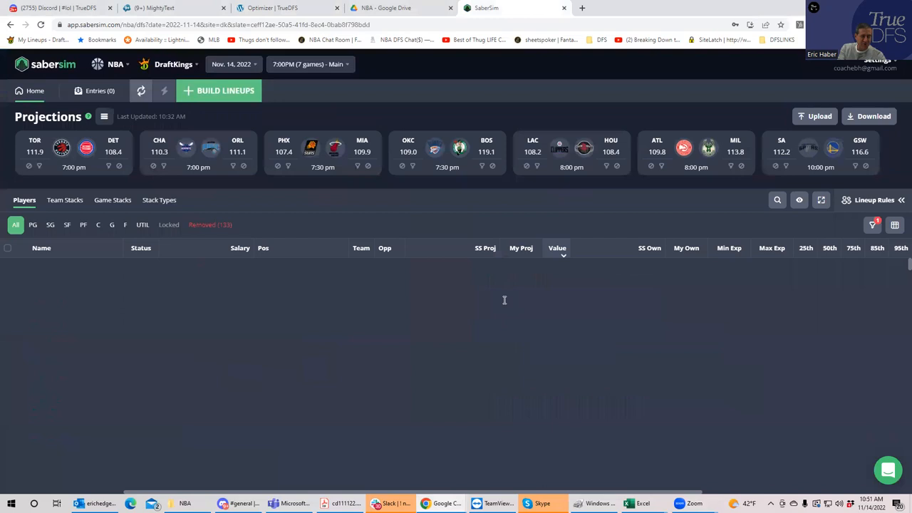
left_click(140, 91)
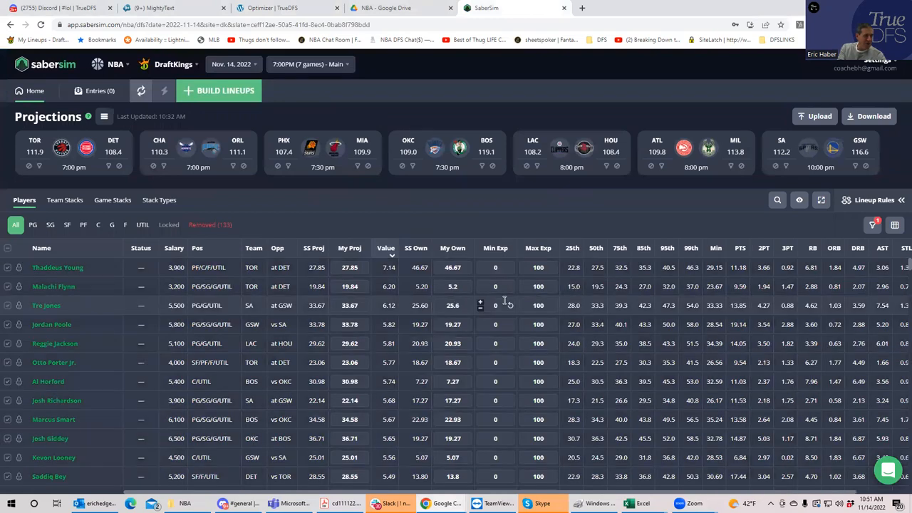
mouse_move(465, 313)
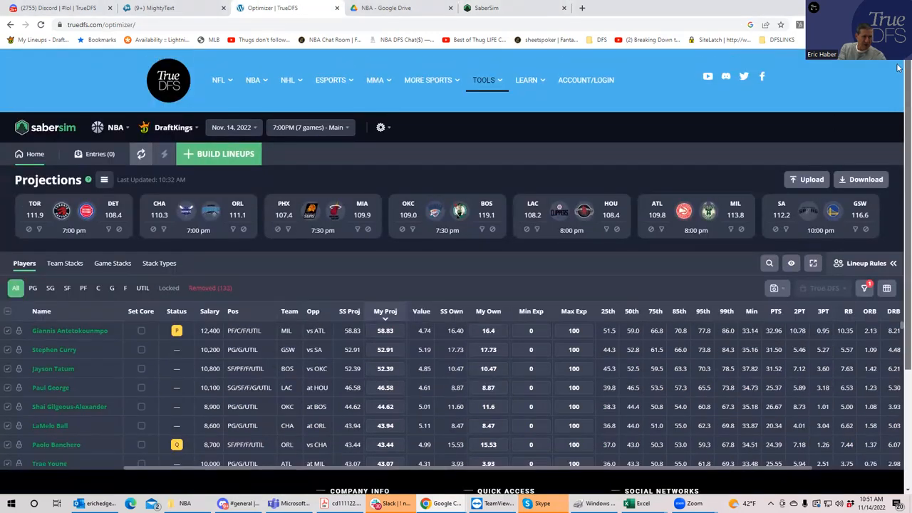
Open the save options menu above the TrueDFS optimizer's player table
scroll("down", 3)
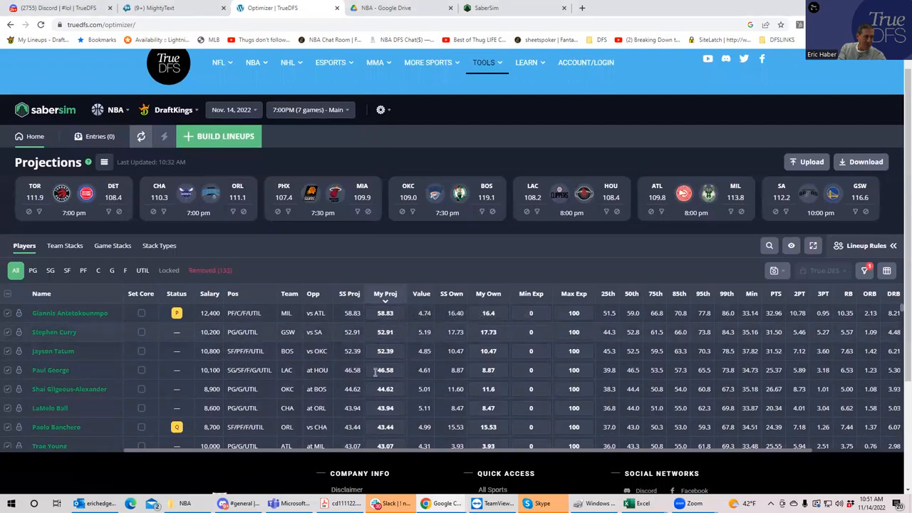
mouse_move(760, 269)
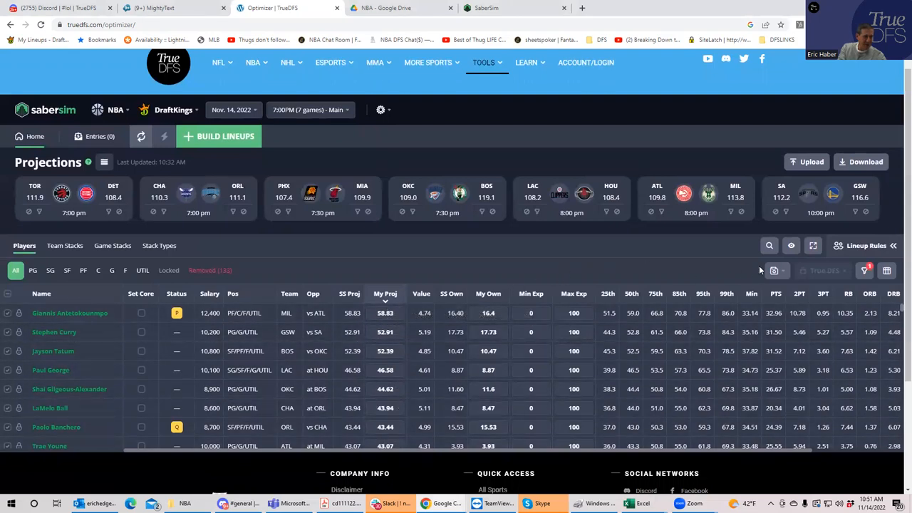
left_click(774, 270)
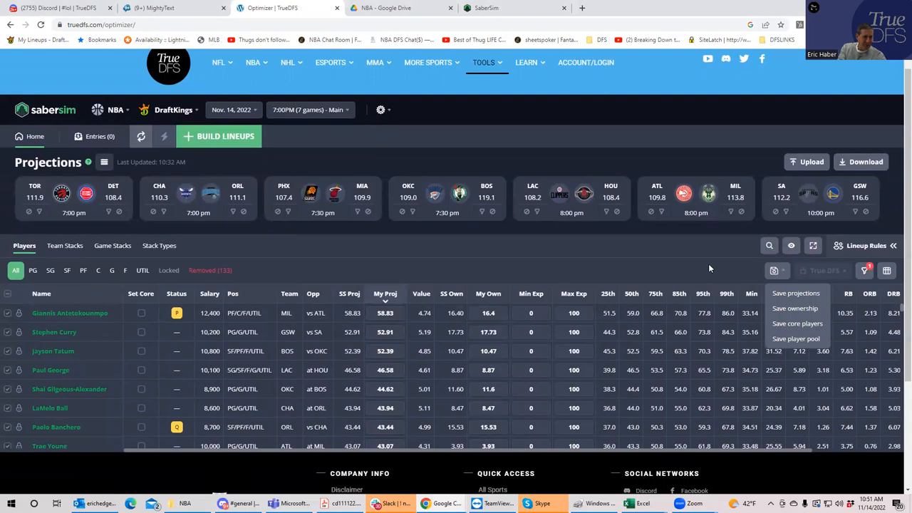
mouse_move(762, 265)
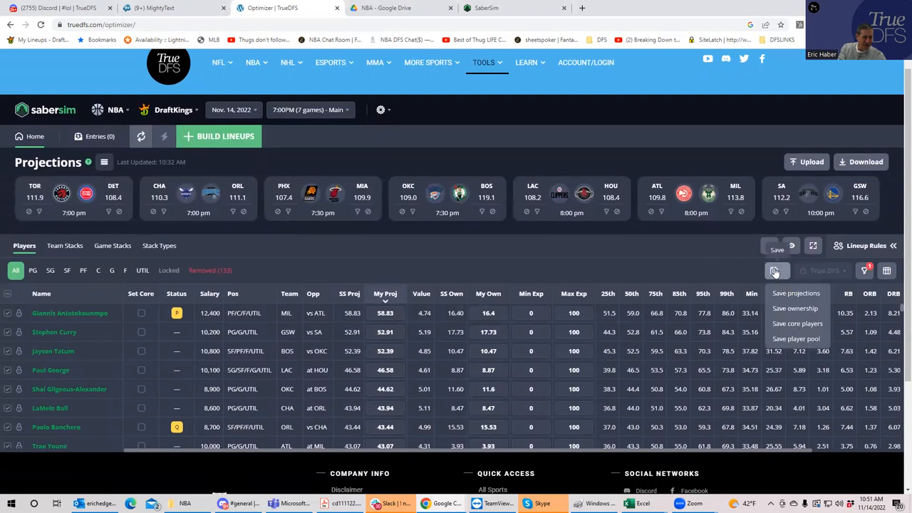
mouse_move(384, 293)
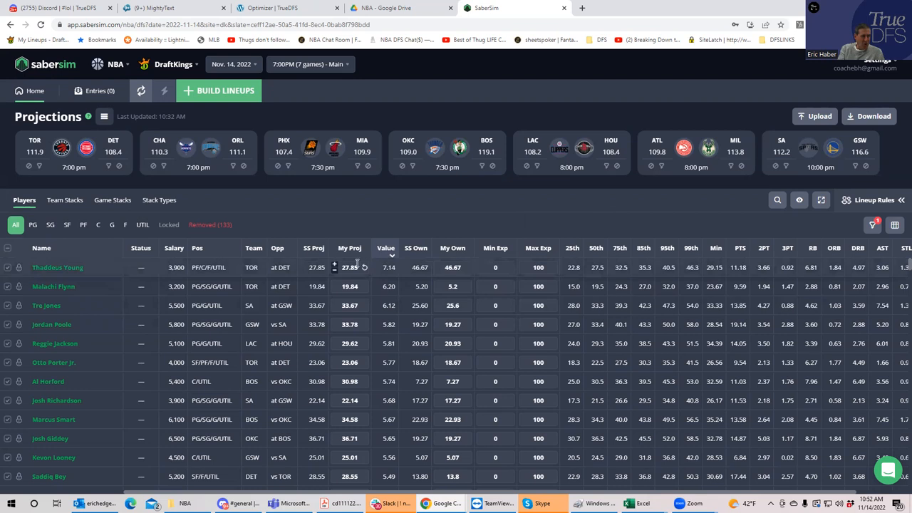
mouse_move(349, 341)
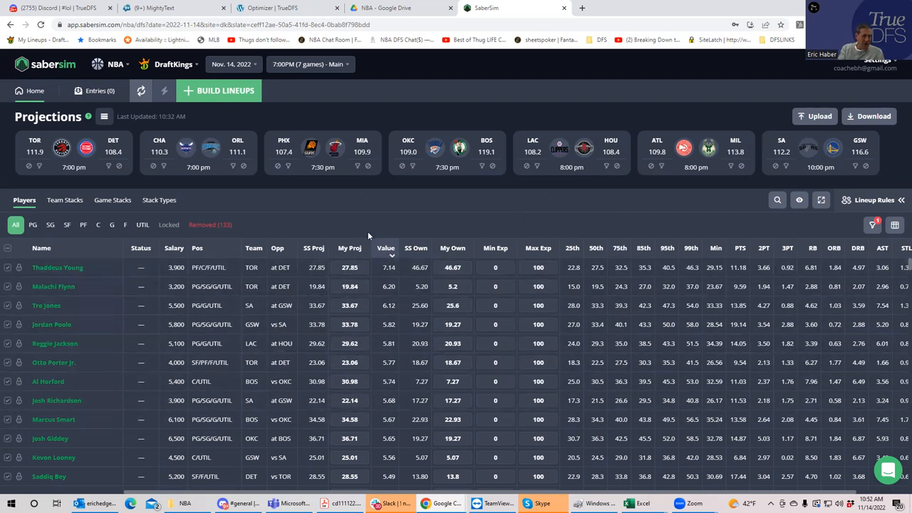
mouse_move(368, 221)
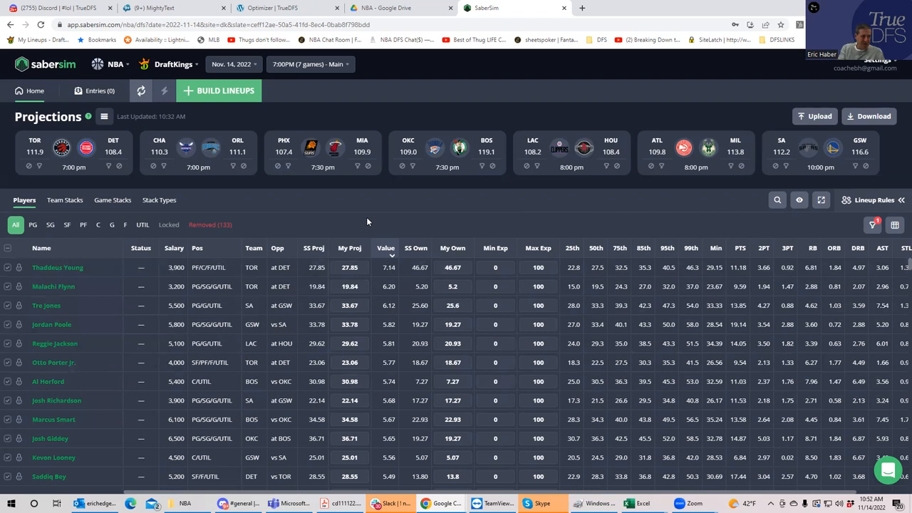
mouse_move(844, 140)
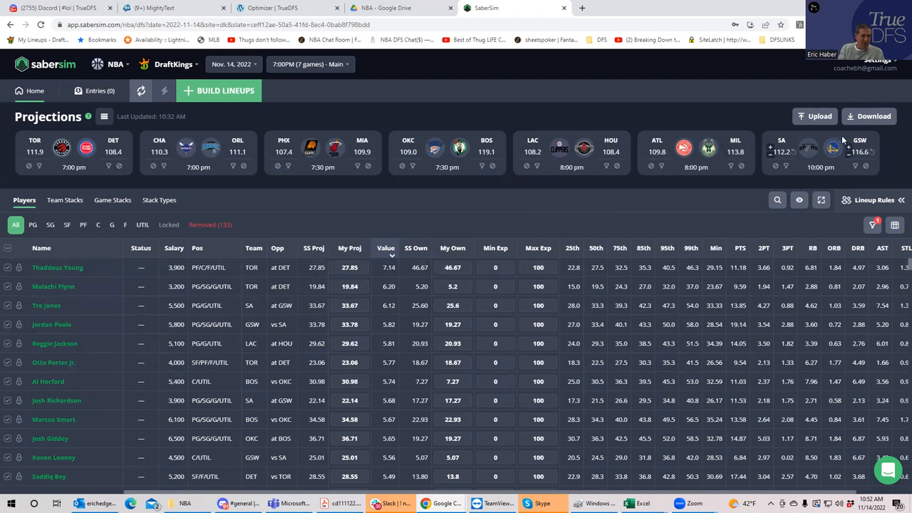
mouse_move(814, 116)
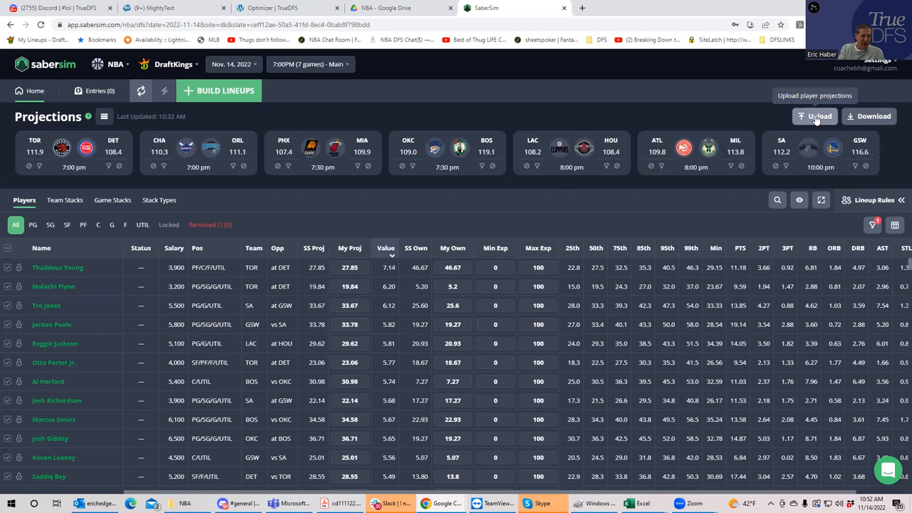
Open the Custom Data Upload form from the Projections header
left_click(814, 116)
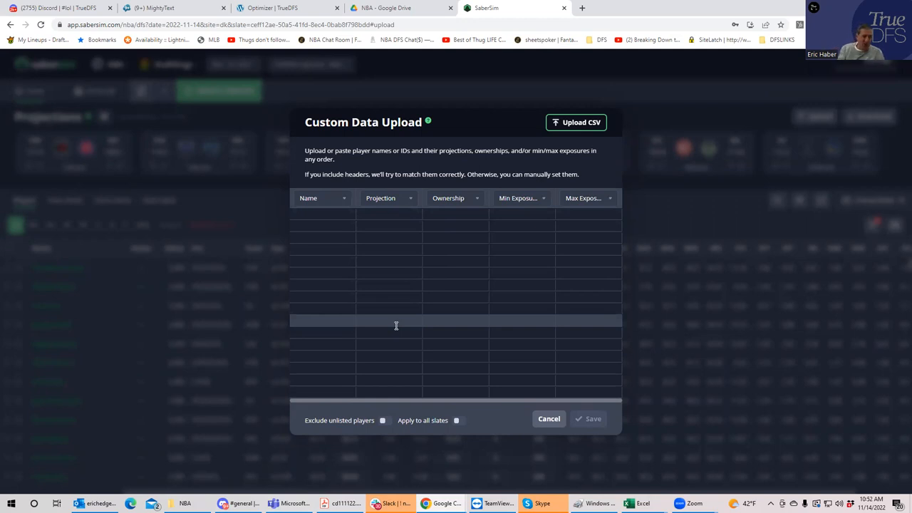
mouse_move(642, 503)
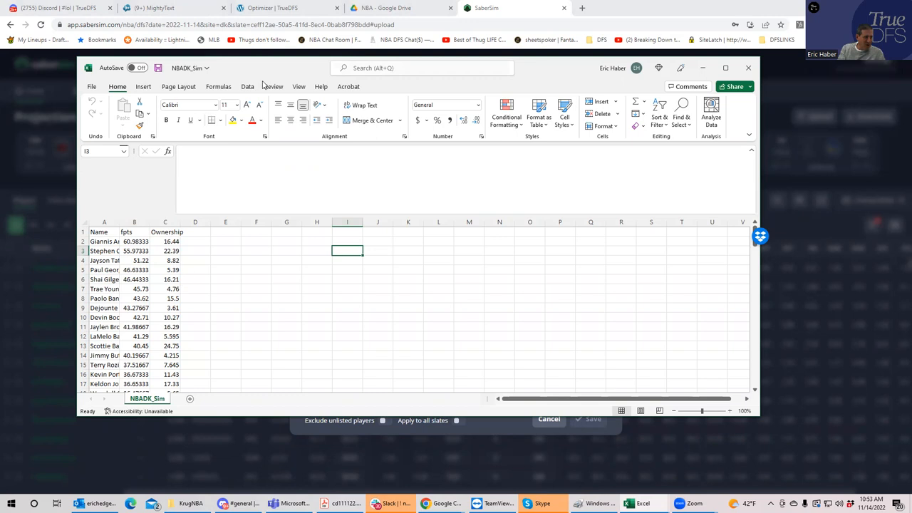
mouse_move(267, 68)
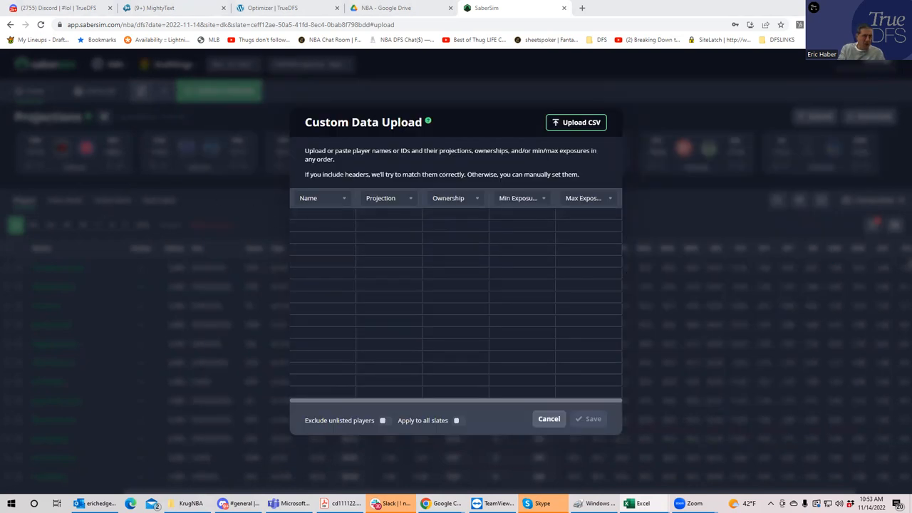
mouse_move(755, 224)
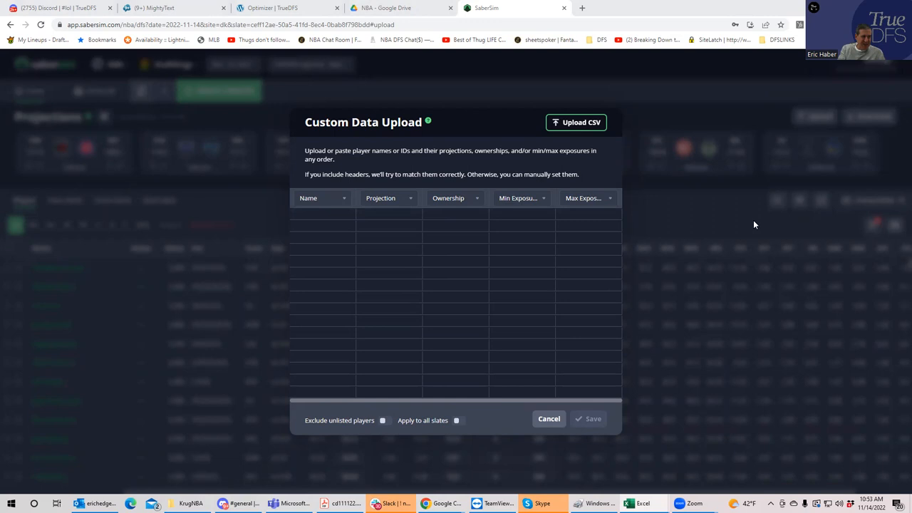
Upload NBADK_Sim from the KrugNBA folder and save its 132-player projections and ownership
left_click(576, 122)
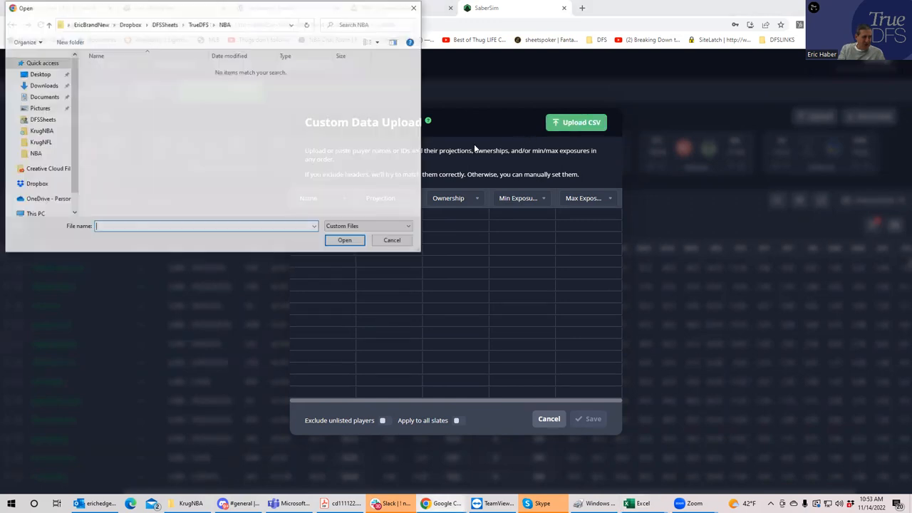
left_click(41, 130)
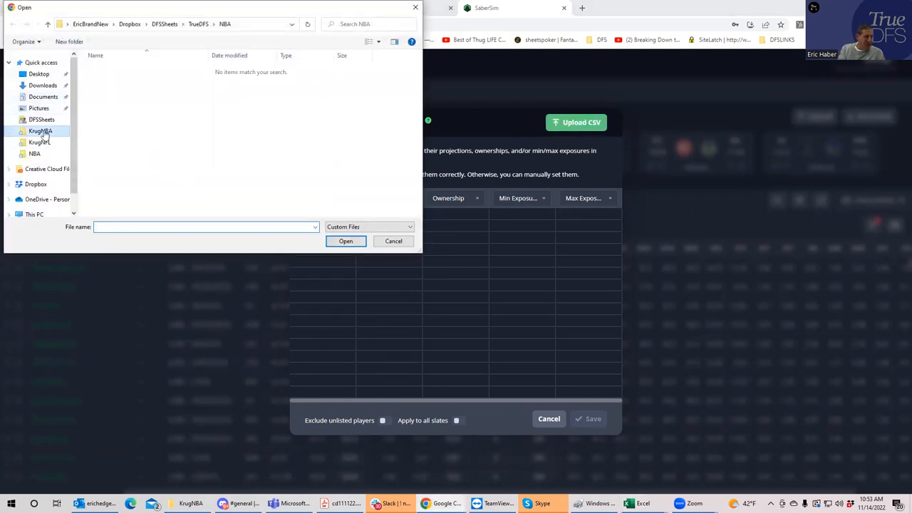
left_click(40, 131)
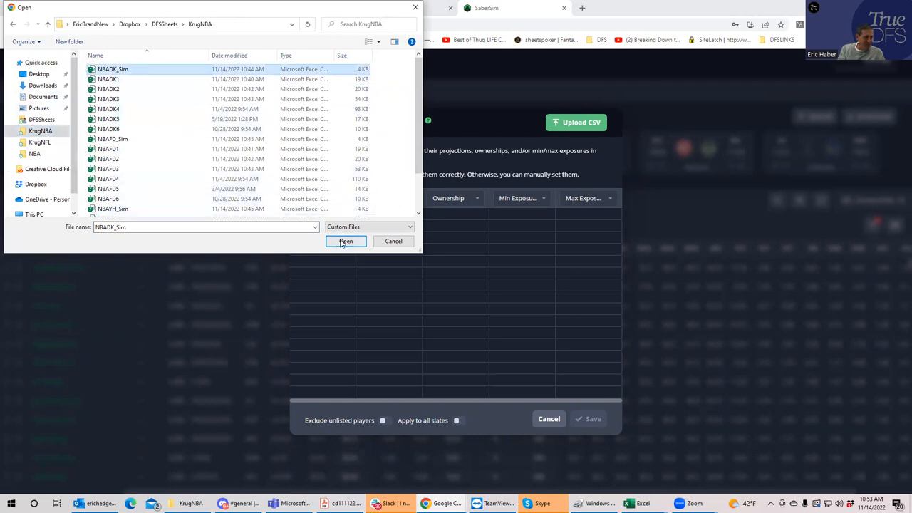
left_click(346, 241)
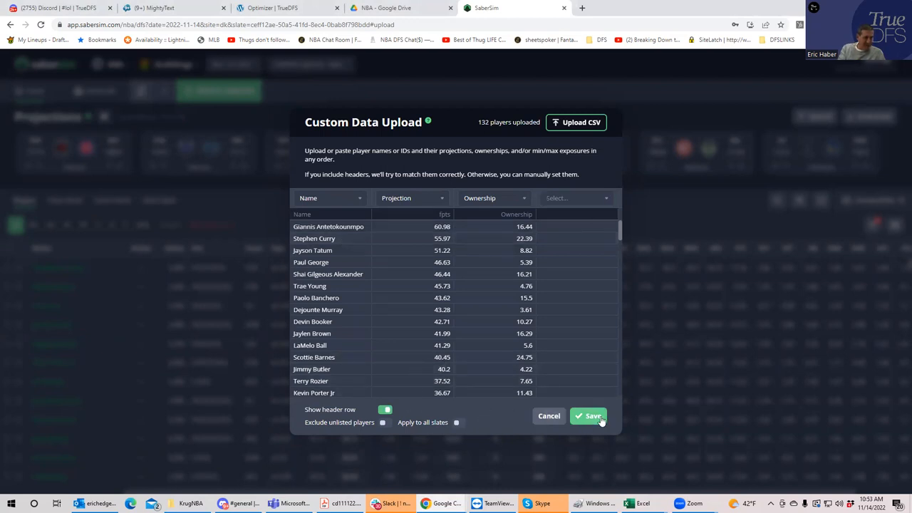
left_click(588, 416)
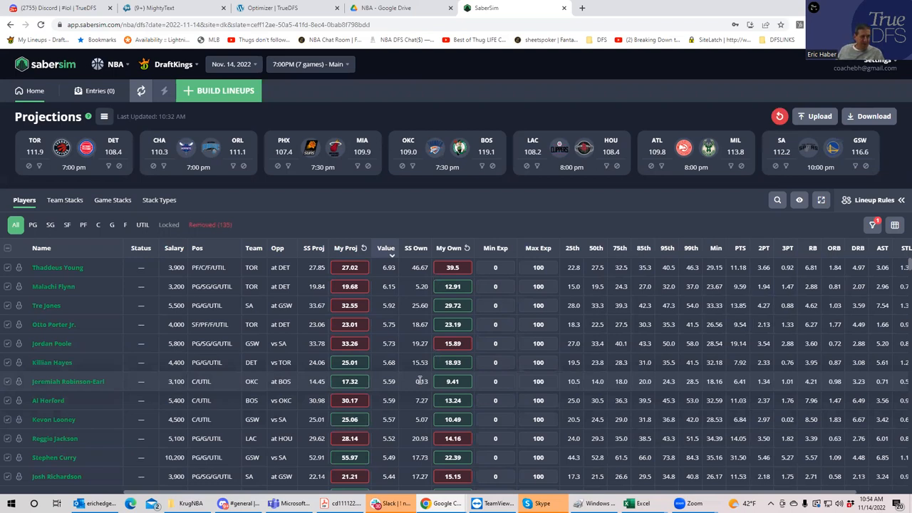
mouse_move(610, 57)
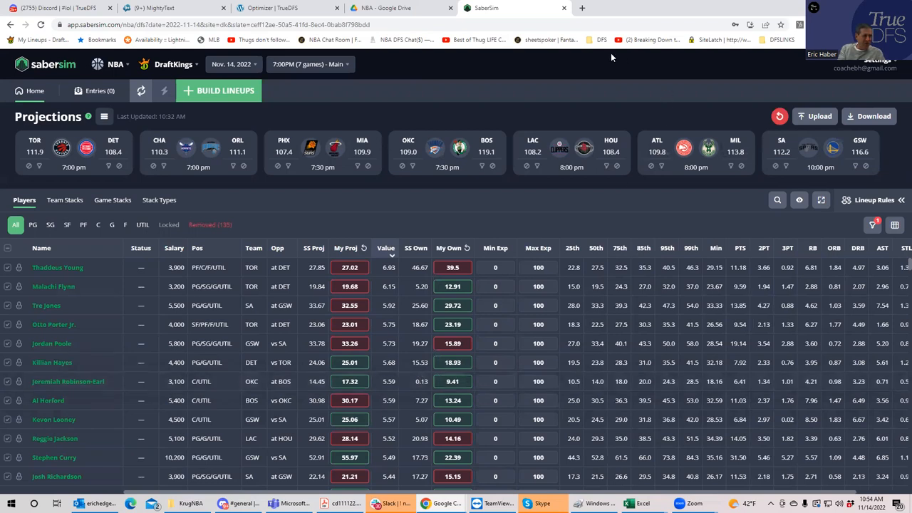
Return to the Optimizer | TrueDFS tab and go to the TrueDFS home page
left_click(285, 8)
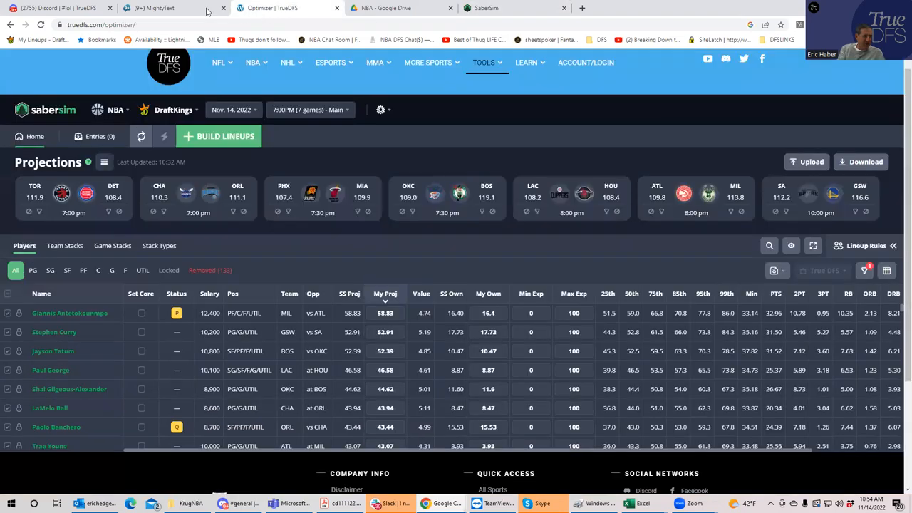
left_click(100, 24)
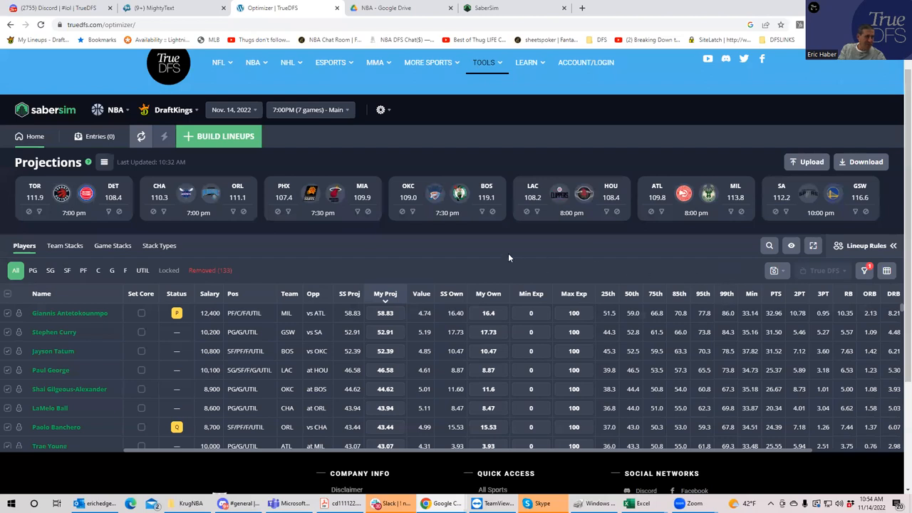
mouse_move(294, 155)
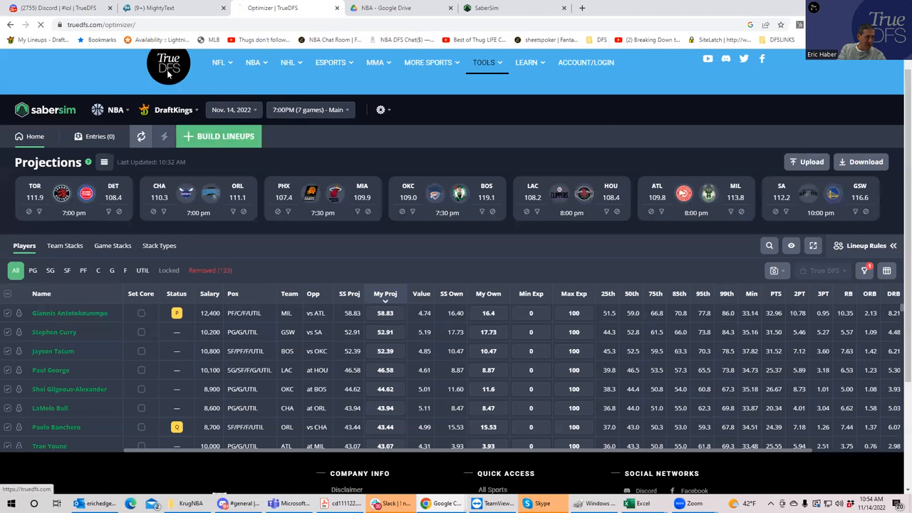
mouse_move(155, 94)
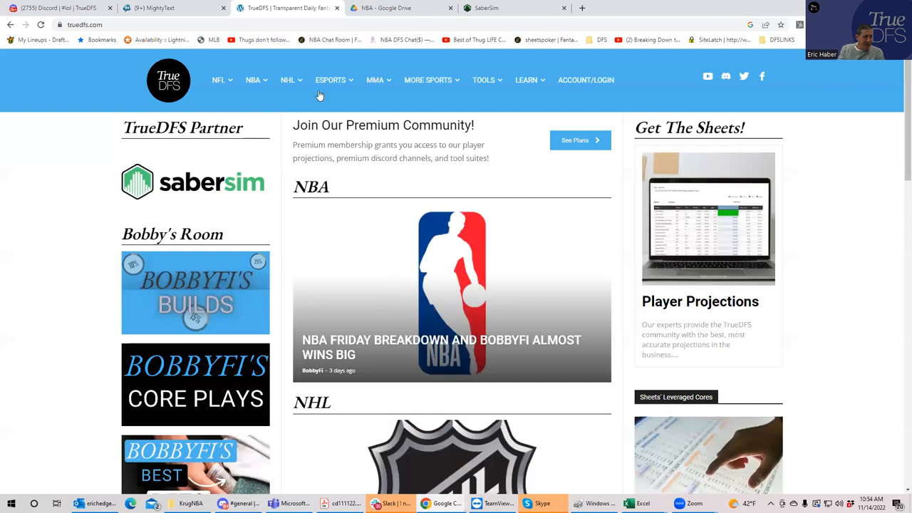
Open TrueDFS's NBA Projections page and download its table as CSV
left_click(253, 80)
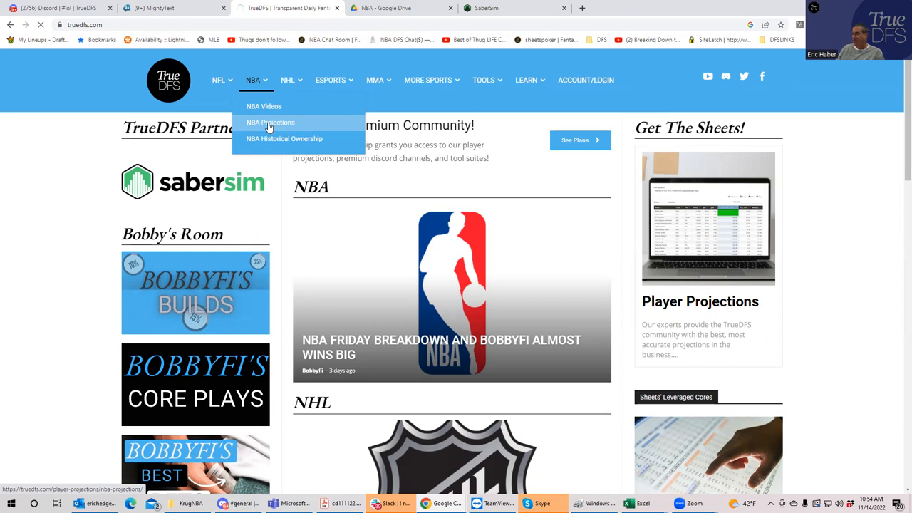
left_click(271, 122)
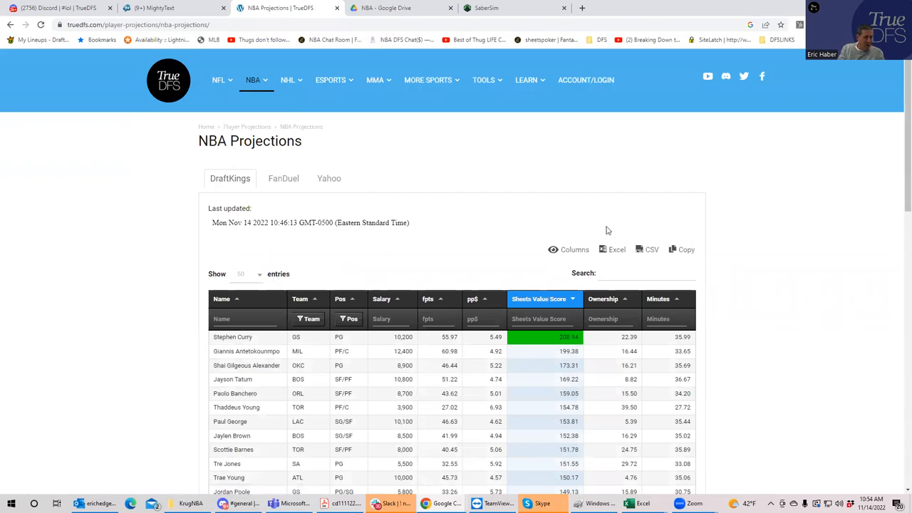
scroll("down", 3)
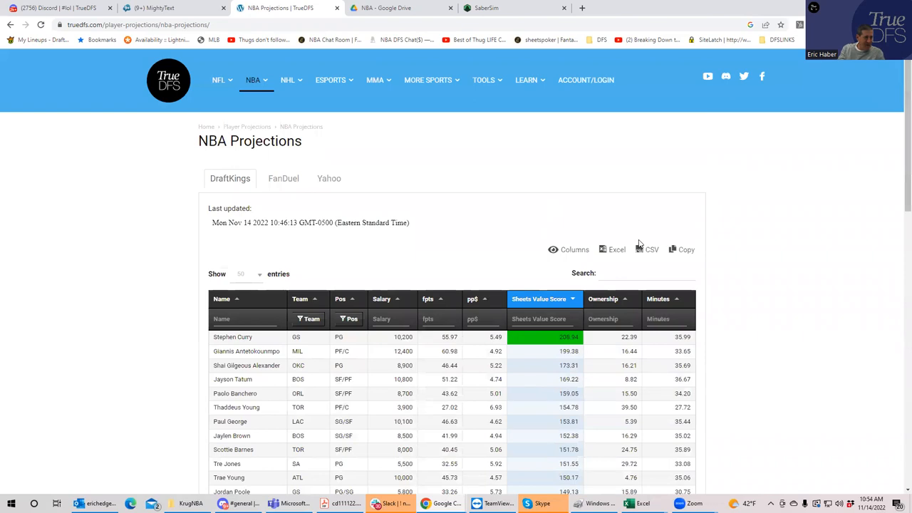
mouse_move(647, 249)
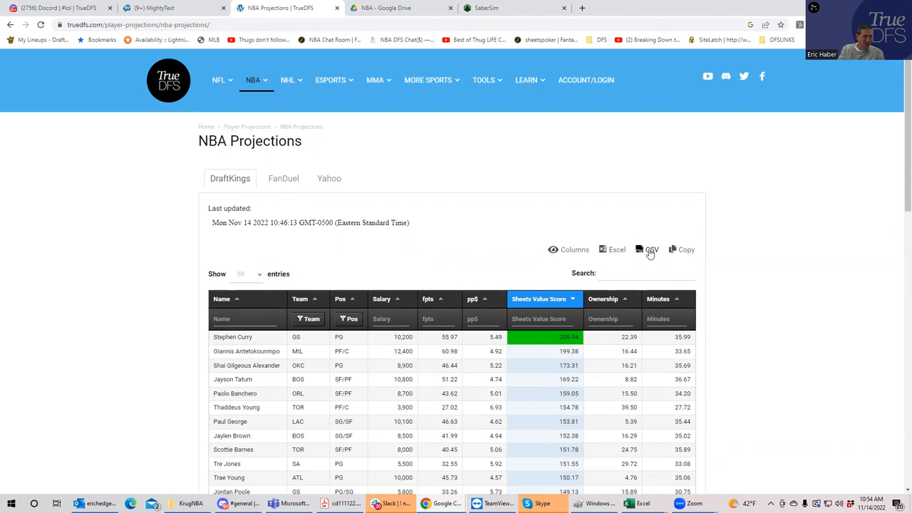
left_click(650, 249)
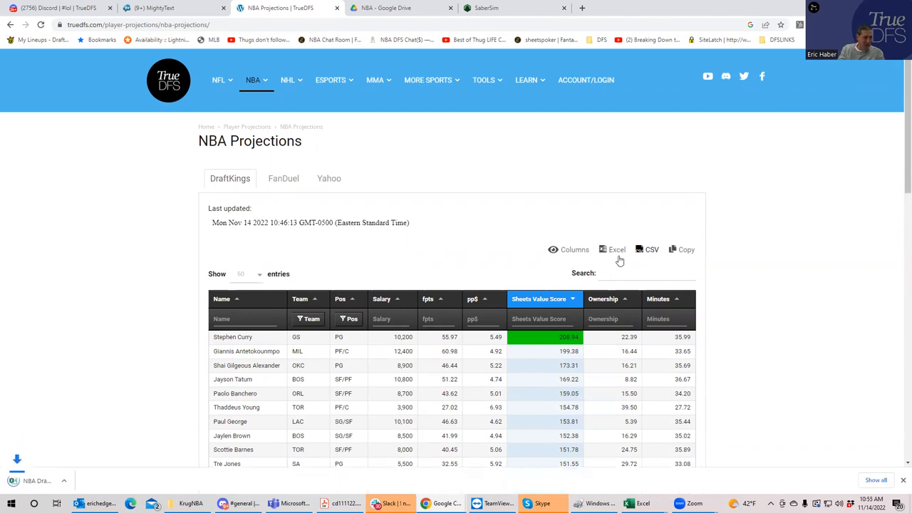
left_click(651, 250)
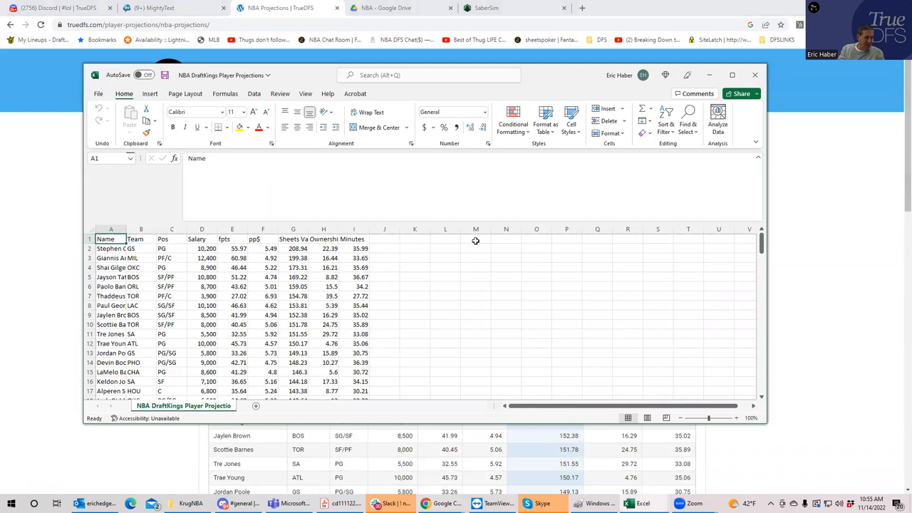
left_click(287, 8)
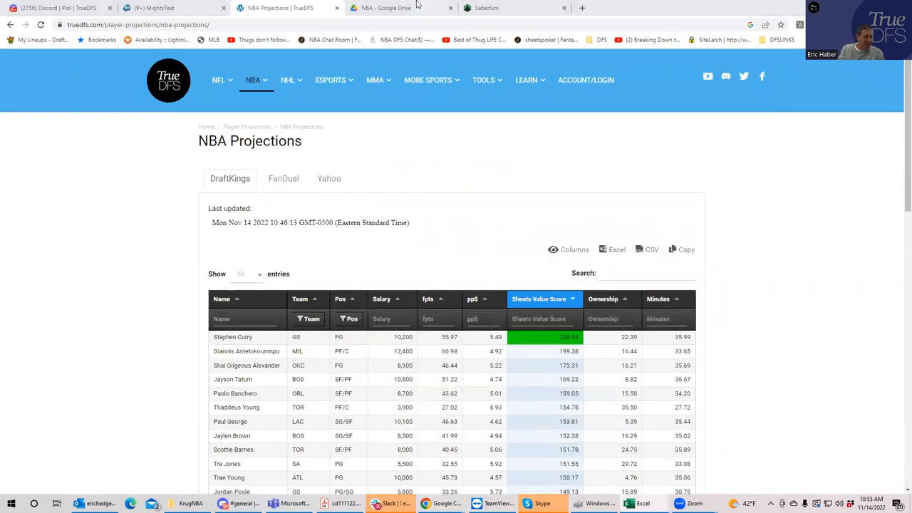
Upload NBA DraftKings Player Projections from Downloads, excluding unlisted players, and save
left_click(485, 8)
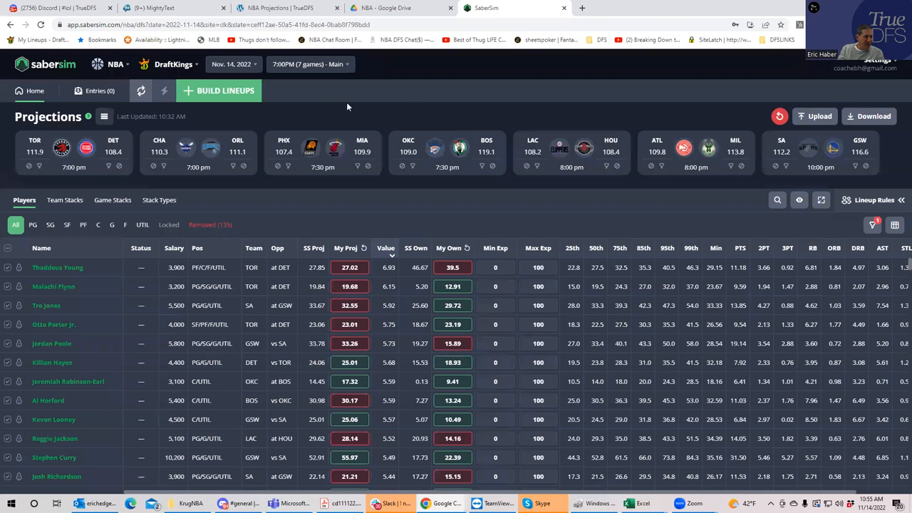
left_click(814, 117)
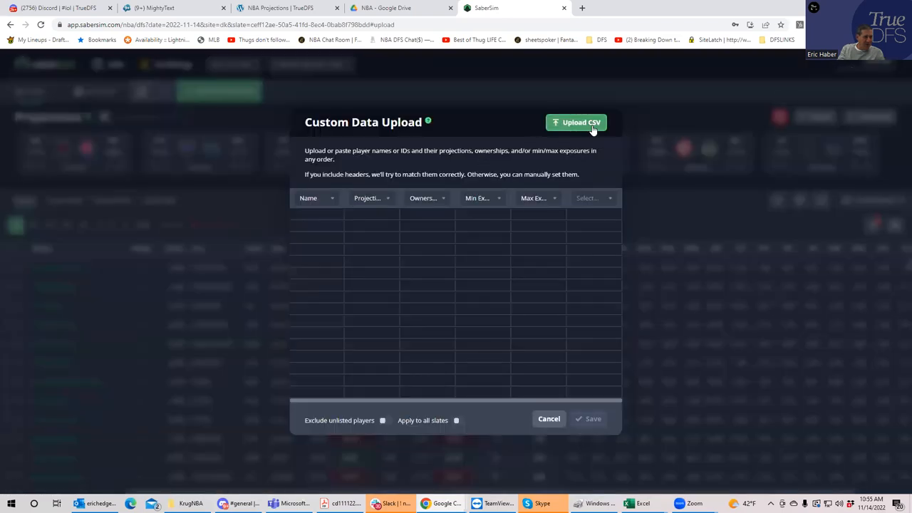
left_click(576, 122)
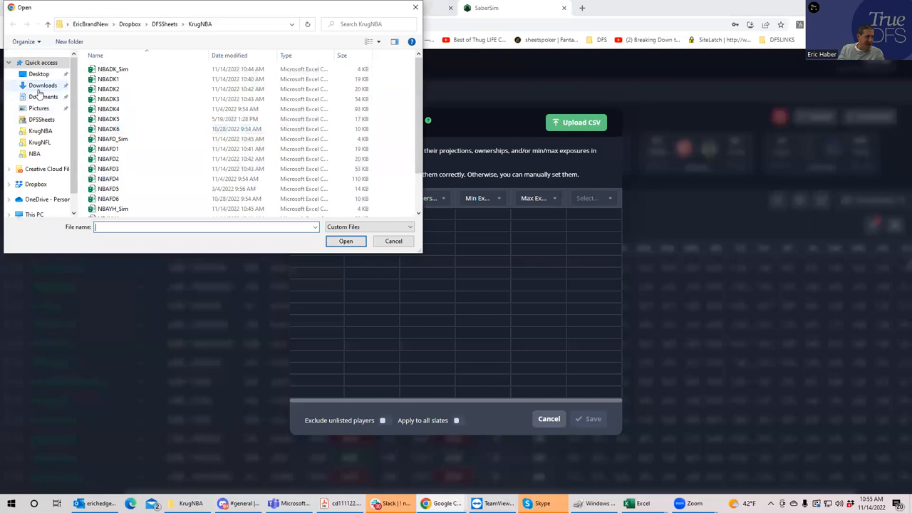
left_click(42, 85)
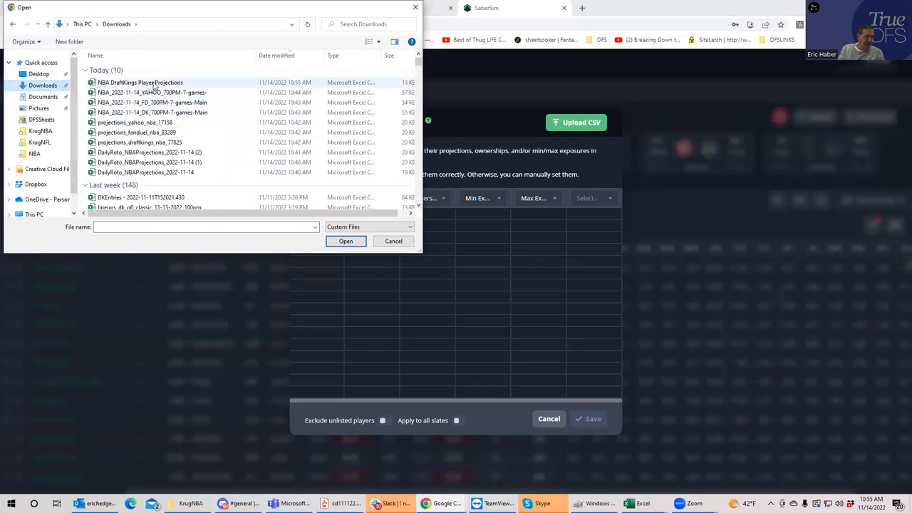
left_click(346, 241)
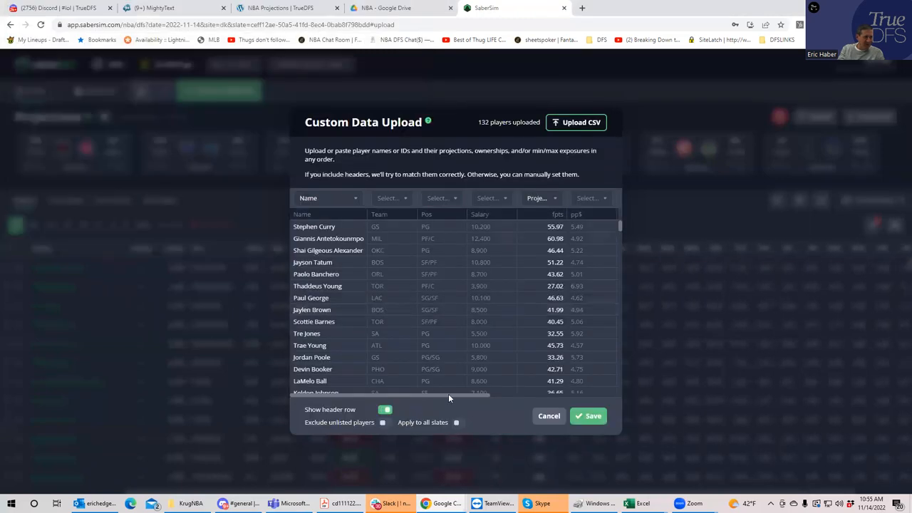
left_click(384, 422)
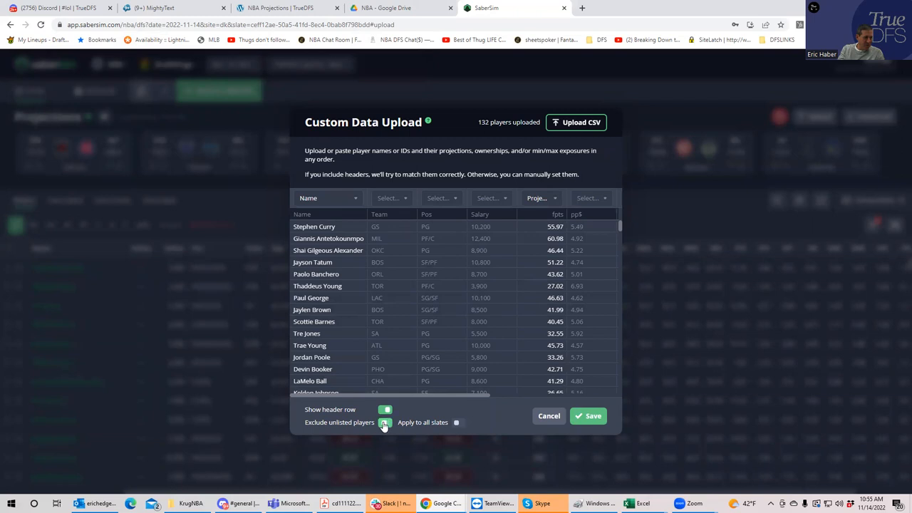
left_click(587, 416)
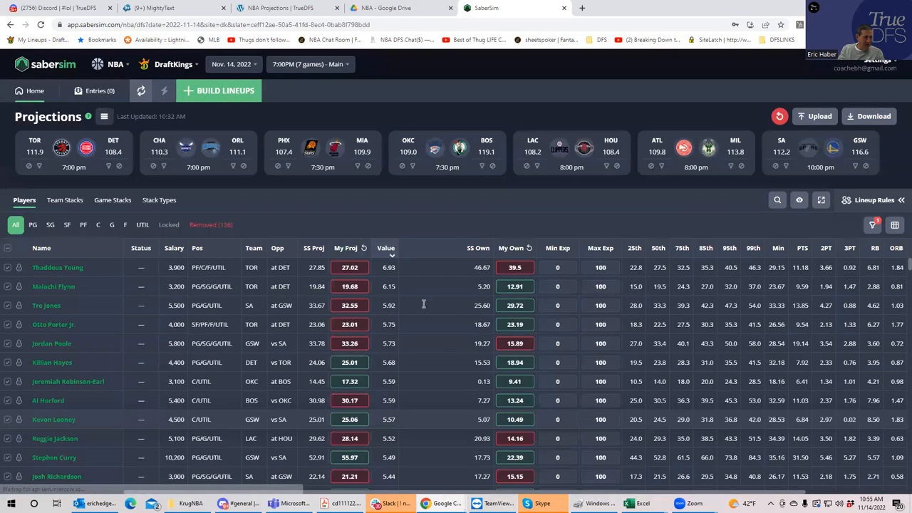